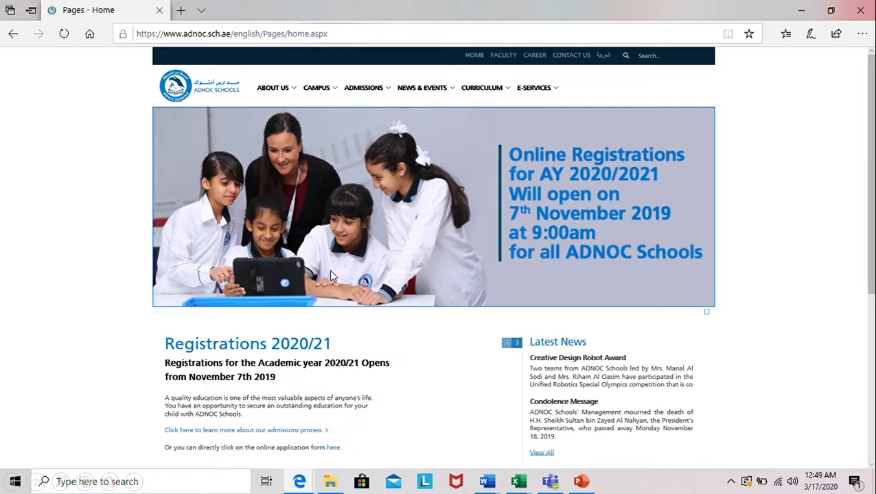
{"action": "mouse_move", "coordinate": [193, 47]}
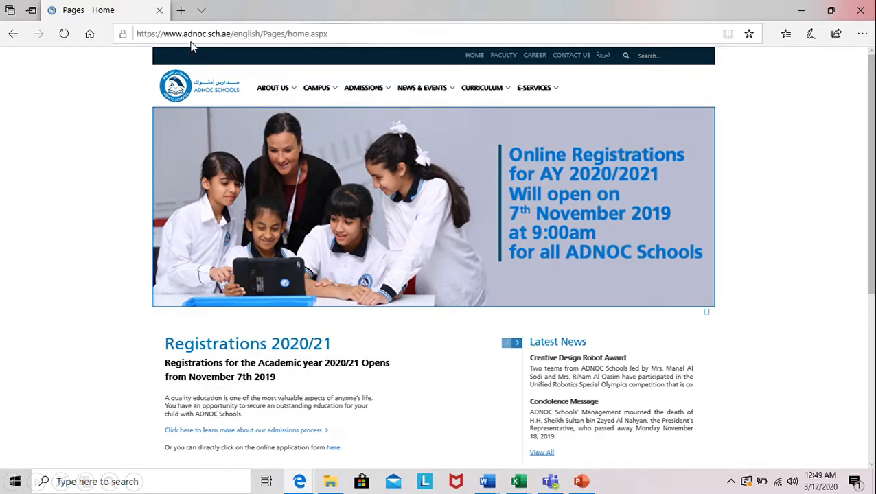
{"action": "mouse_move", "coordinate": [259, 55]}
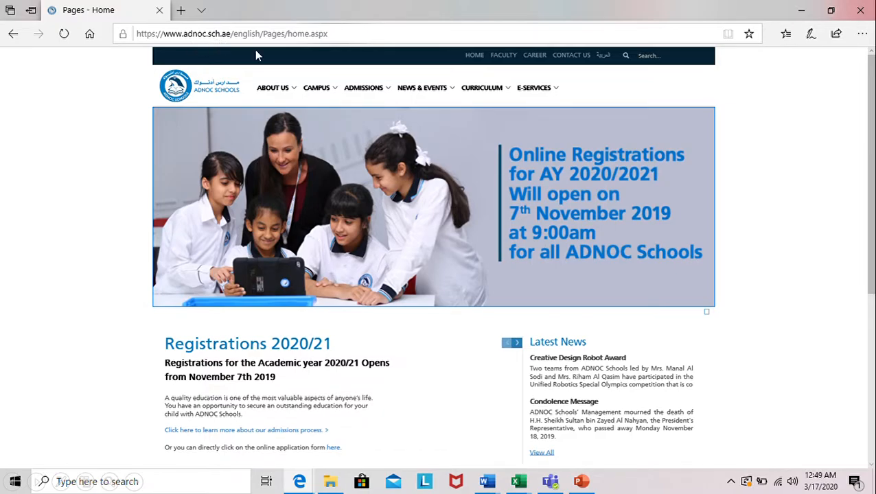
- Reveal the E-SERVICES list on the ADNOC Schools home page, showing Webmail
{"action": "left_click", "coordinate": [533, 88]}
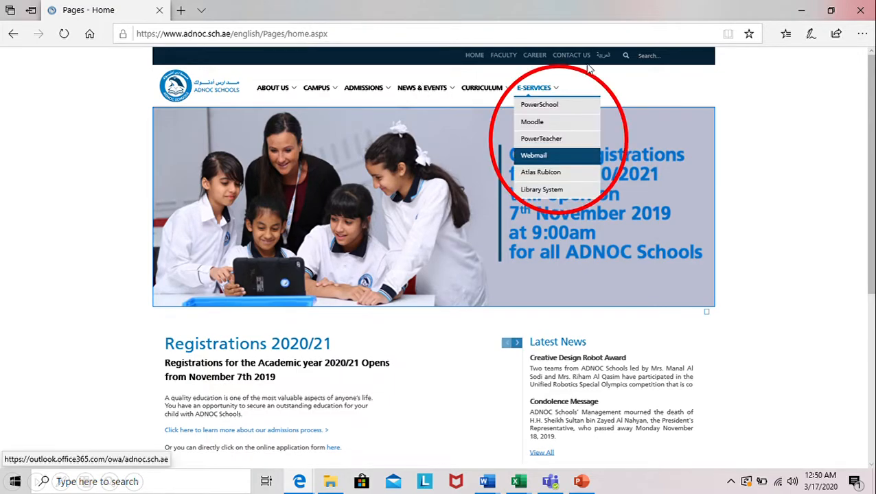
{"action": "mouse_move", "coordinate": [542, 162]}
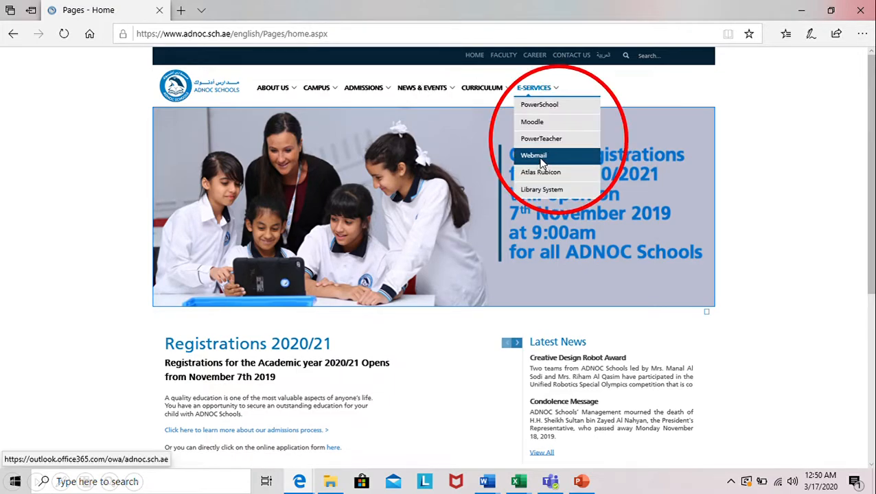
{"action": "mouse_move", "coordinate": [456, 168]}
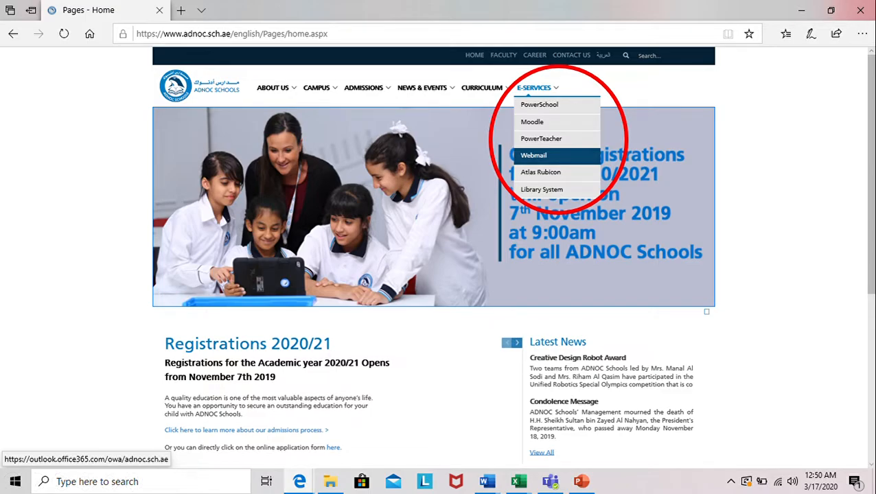
- Go to the school Webmail, landing in the Outlook on the web inbox
{"action": "left_click", "coordinate": [533, 154]}
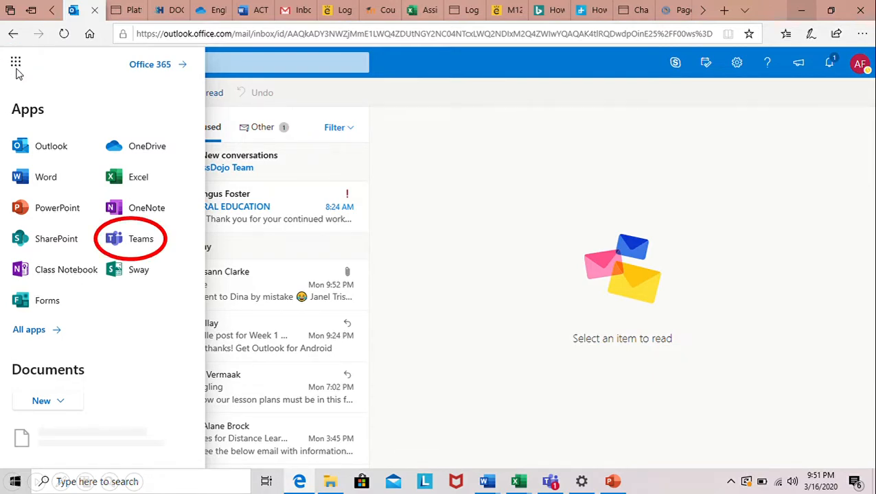
{"action": "mouse_move", "coordinate": [121, 254]}
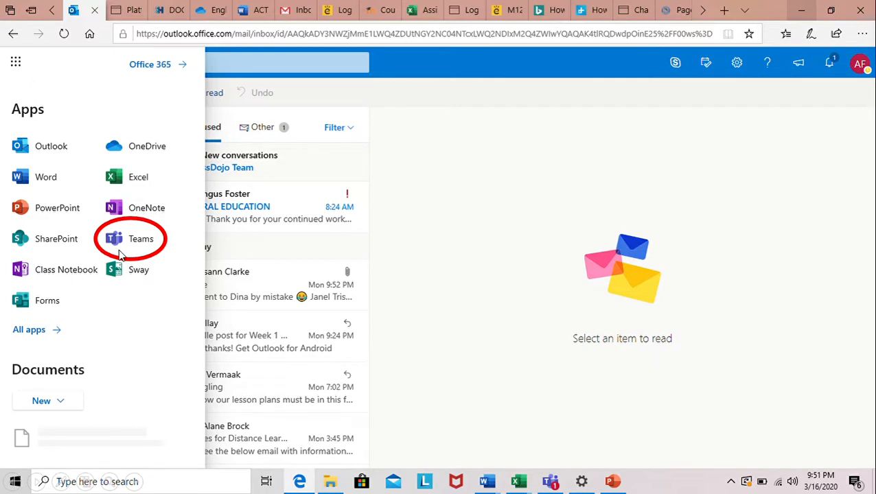
{"action": "mouse_move", "coordinate": [13, 160]}
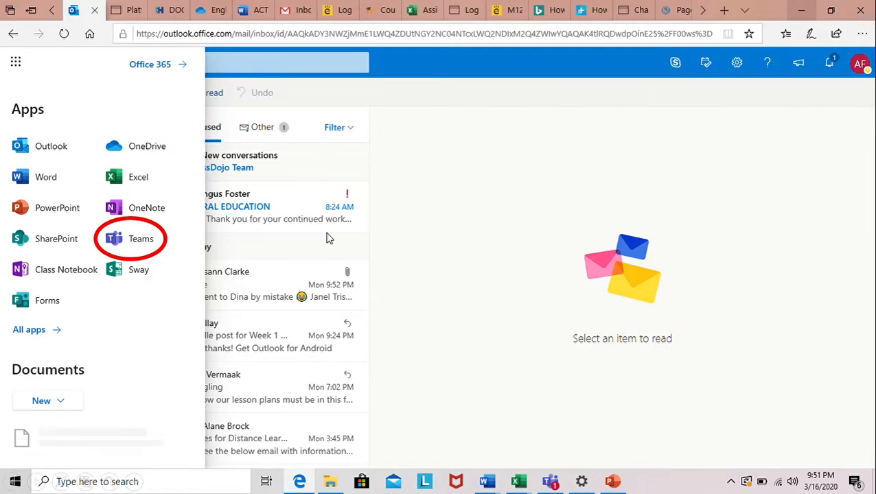
{"action": "mouse_move", "coordinate": [393, 244]}
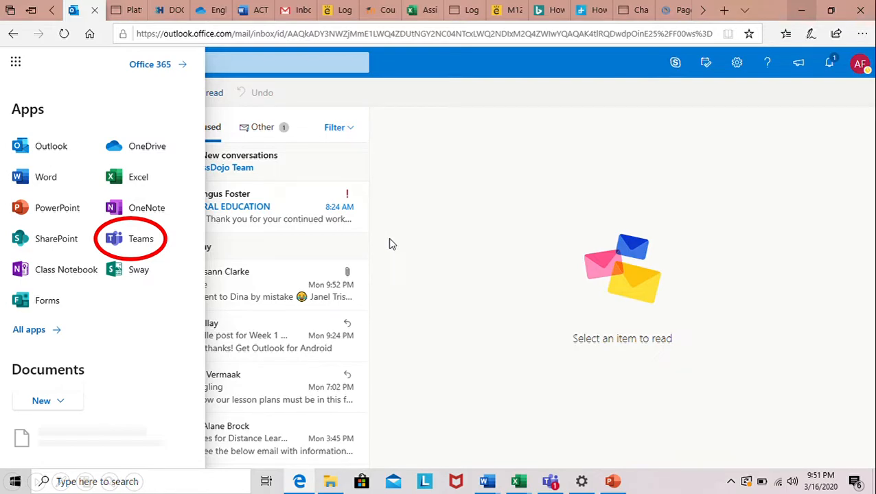
- Launch Microsoft Teams from the Office 365 apps and enter the 11A English, 2019-2020 team
{"action": "left_click", "coordinate": [140, 239]}
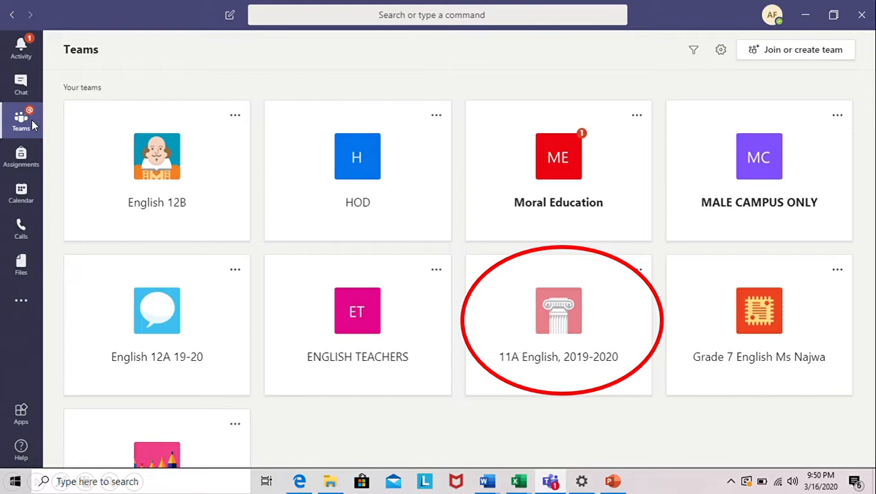
{"action": "mouse_move", "coordinate": [491, 186]}
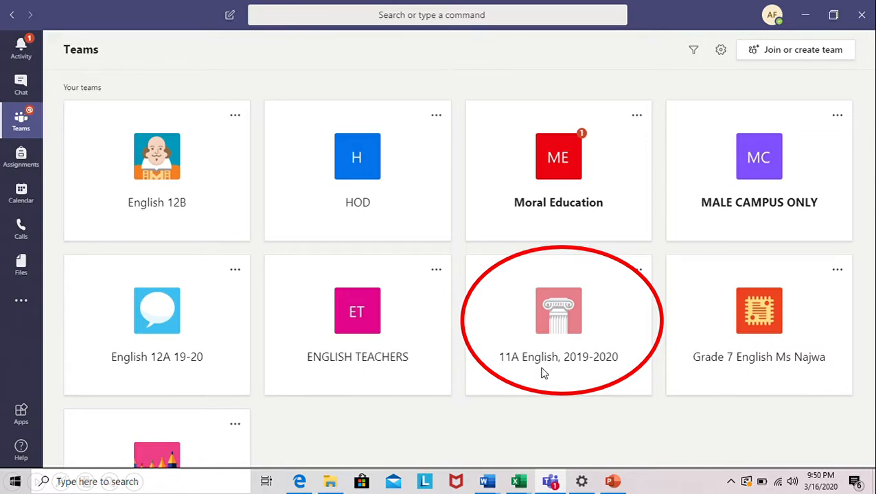
{"action": "left_click", "coordinate": [558, 324]}
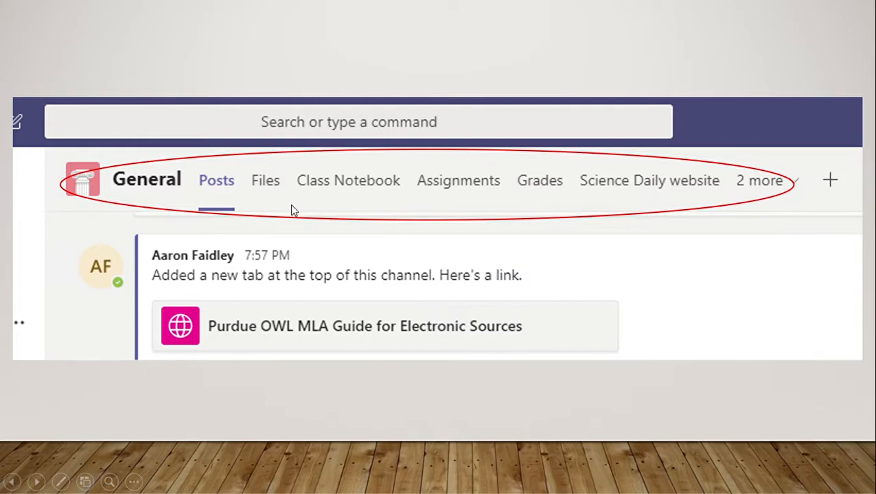
{"action": "mouse_move", "coordinate": [464, 208]}
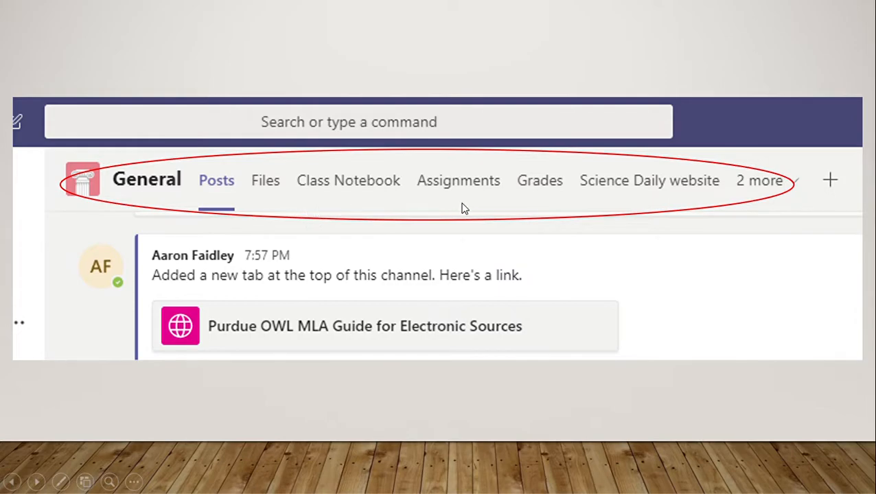
{"action": "mouse_move", "coordinate": [577, 214]}
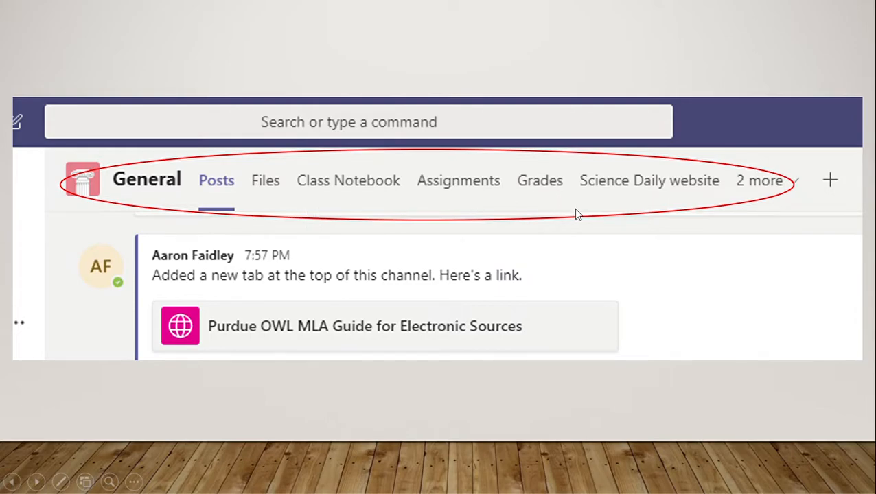
{"action": "mouse_move", "coordinate": [684, 193]}
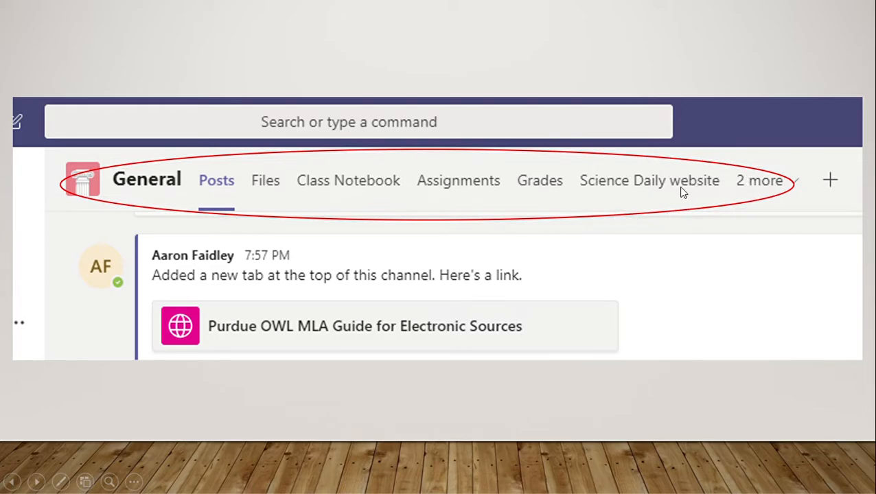
{"action": "mouse_move", "coordinate": [686, 206]}
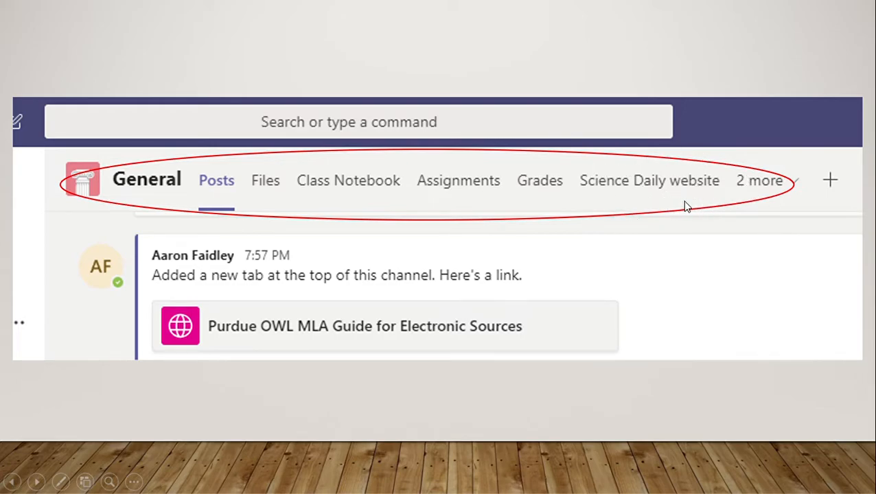
{"action": "mouse_move", "coordinate": [662, 218]}
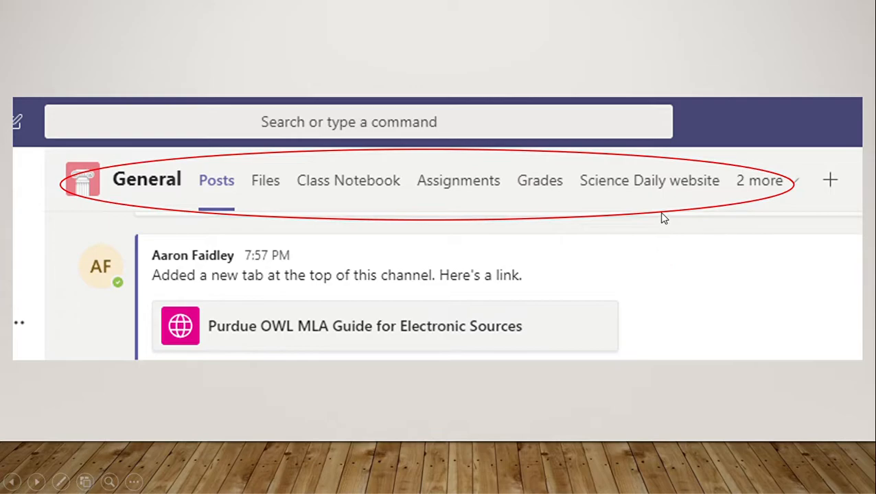
{"action": "mouse_move", "coordinate": [791, 215]}
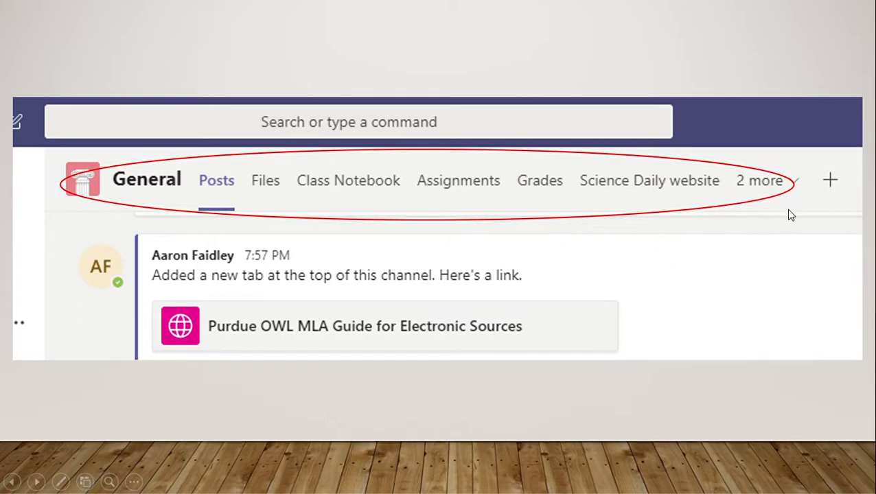
{"action": "mouse_move", "coordinate": [671, 298]}
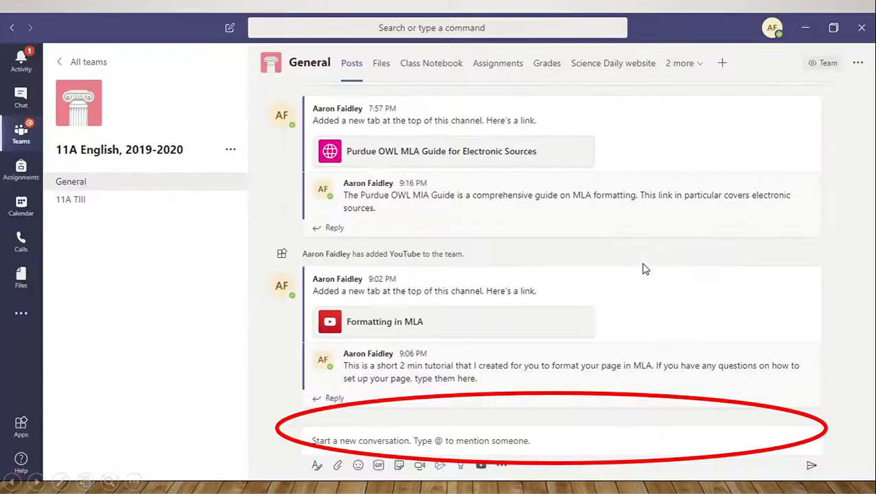
{"action": "mouse_move", "coordinate": [500, 400]}
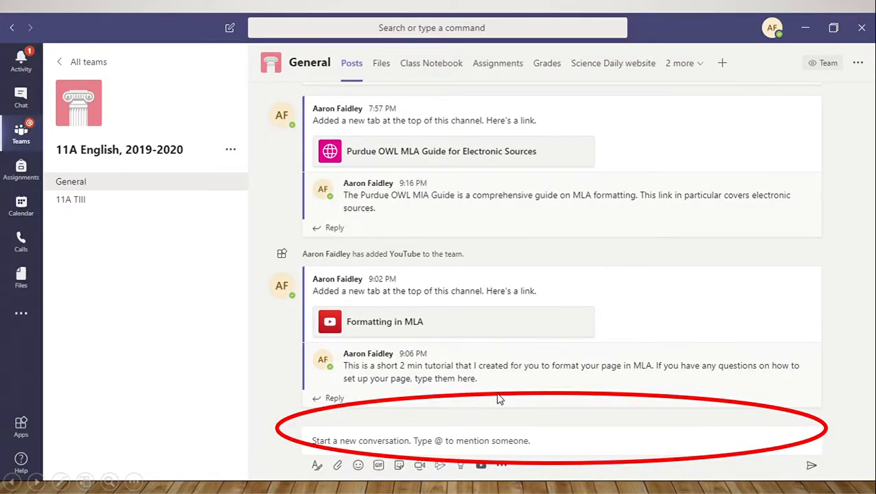
{"action": "mouse_move", "coordinate": [475, 403]}
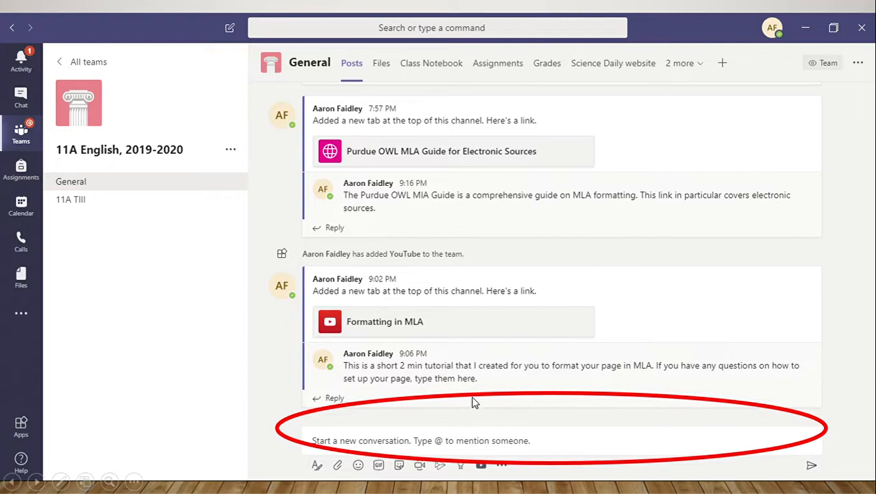
{"action": "mouse_move", "coordinate": [471, 401]}
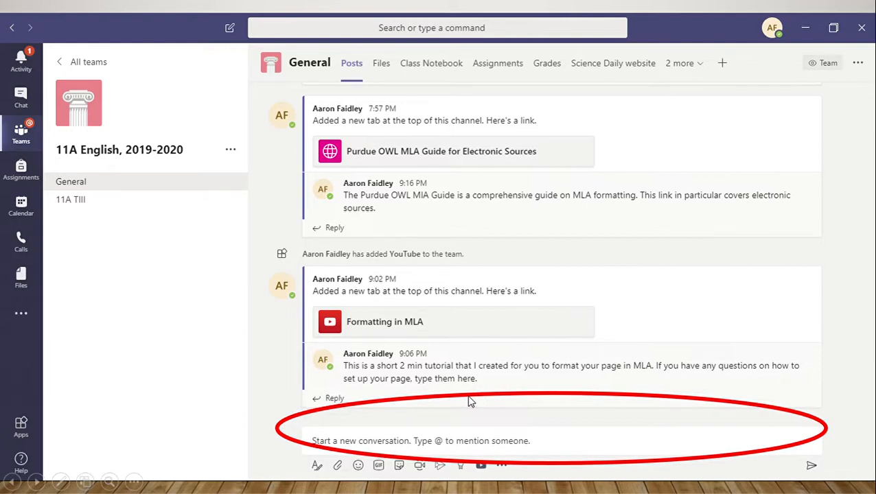
{"action": "mouse_move", "coordinate": [313, 434]}
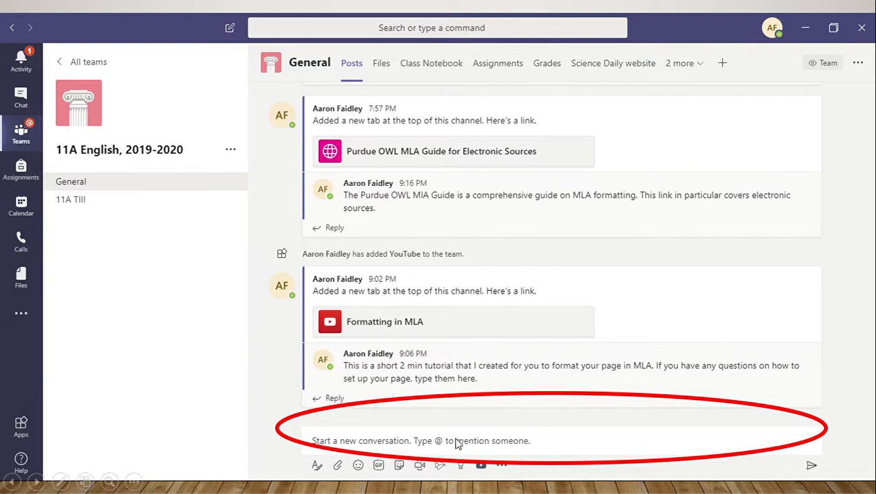
{"action": "mouse_move", "coordinate": [344, 428]}
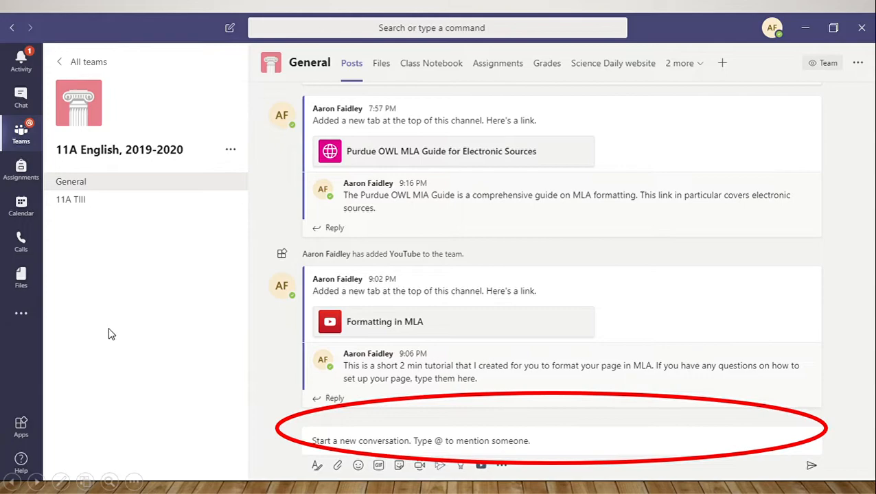
{"action": "mouse_move", "coordinate": [174, 362]}
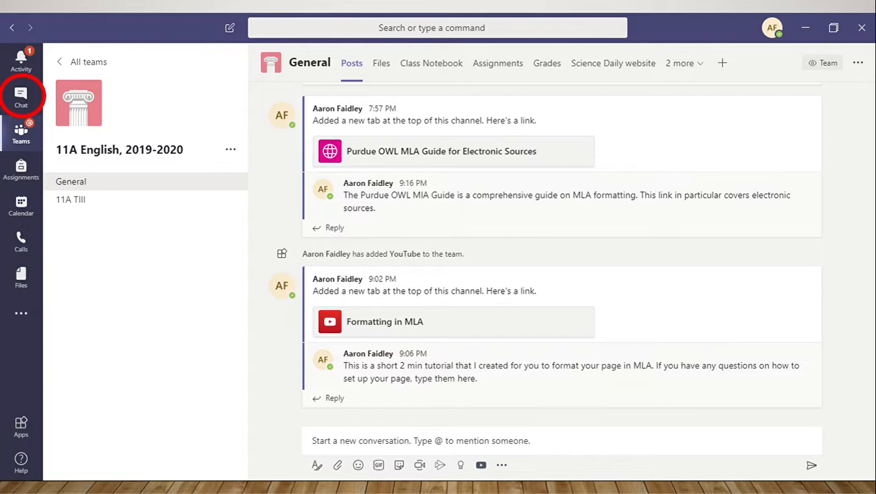
{"action": "left_click", "coordinate": [21, 96]}
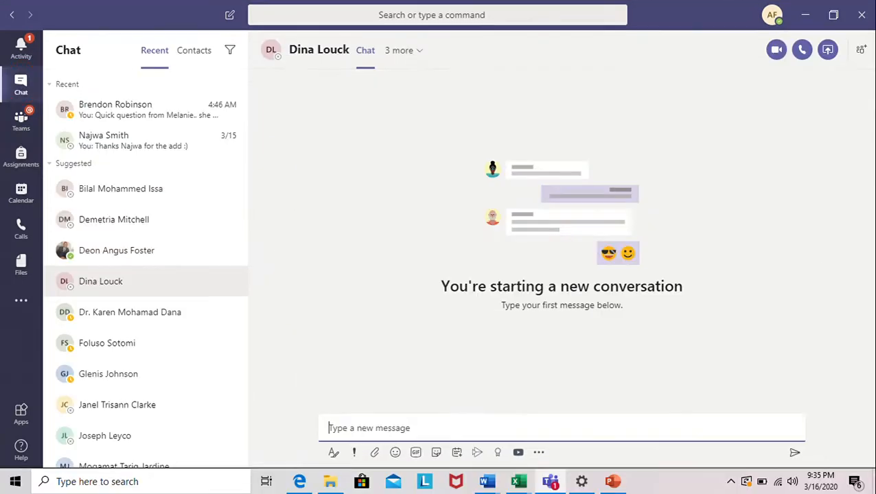
{"action": "mouse_move", "coordinate": [318, 424]}
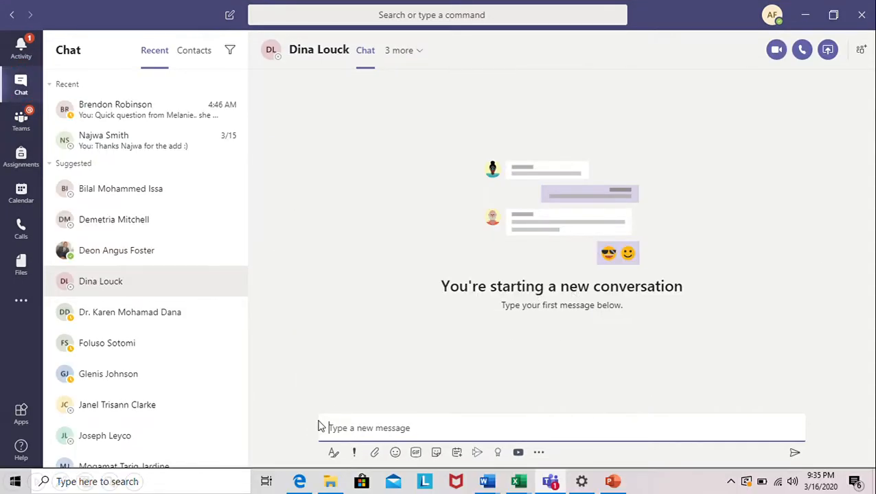
{"action": "mouse_move", "coordinate": [371, 380]}
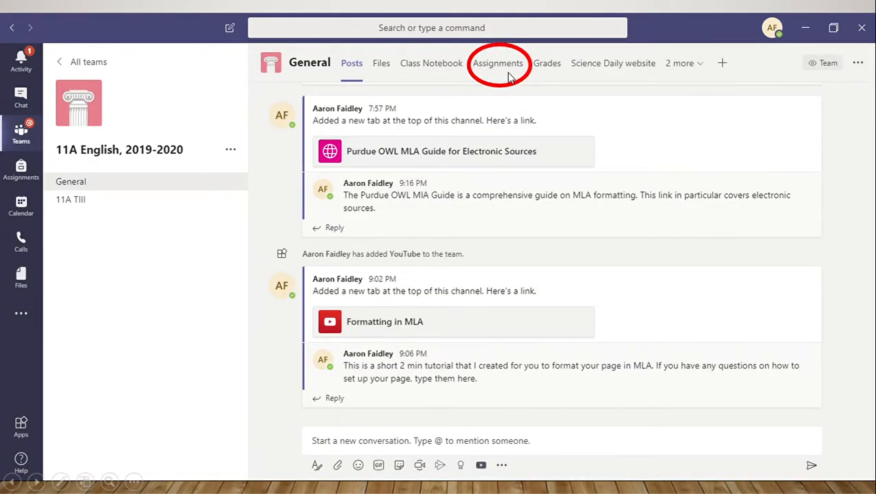
- Show the Assignments page listing Essay Outline due March 26, 2020, 0/22 turned in
{"action": "left_click", "coordinate": [497, 63]}
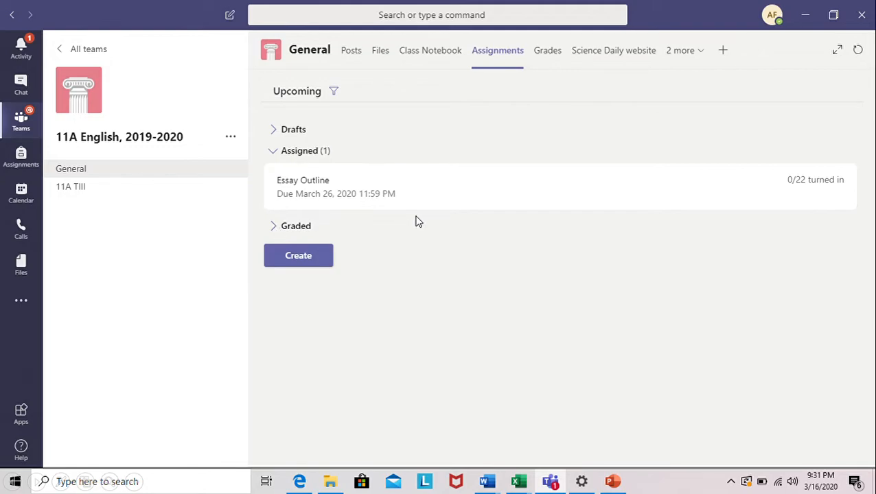
{"action": "mouse_move", "coordinate": [88, 157]}
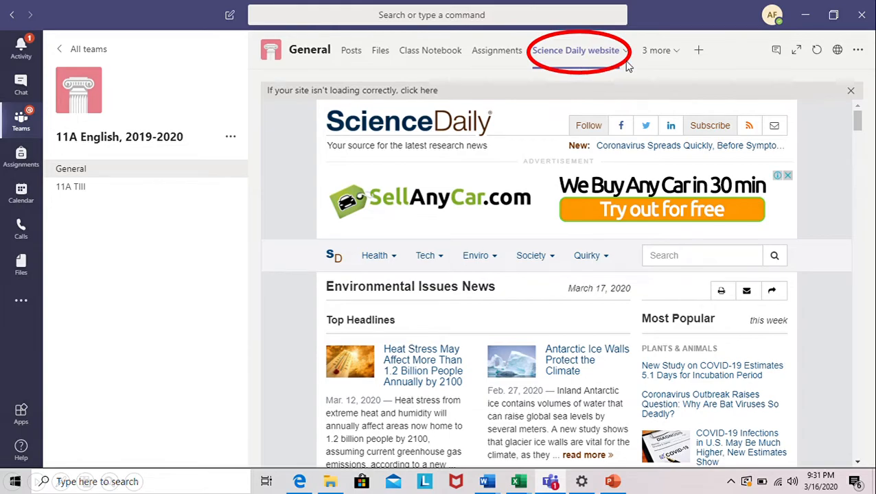
{"action": "mouse_move", "coordinate": [530, 91]}
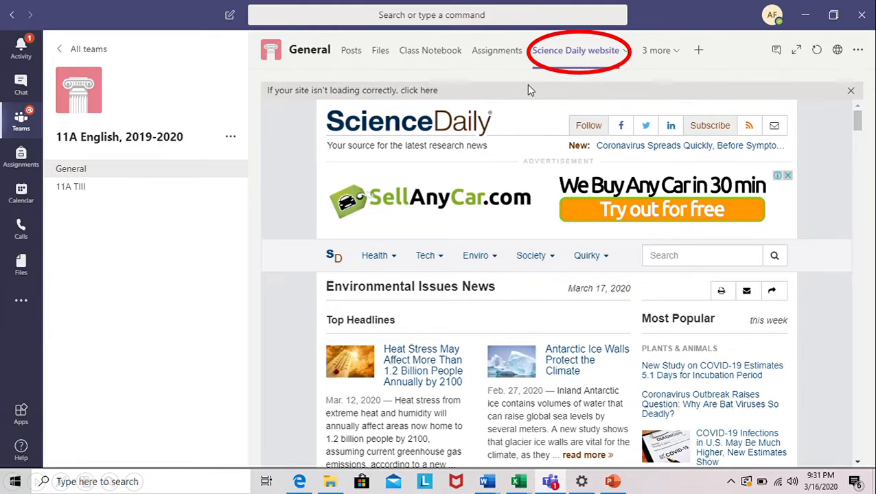
{"action": "mouse_move", "coordinate": [562, 78]}
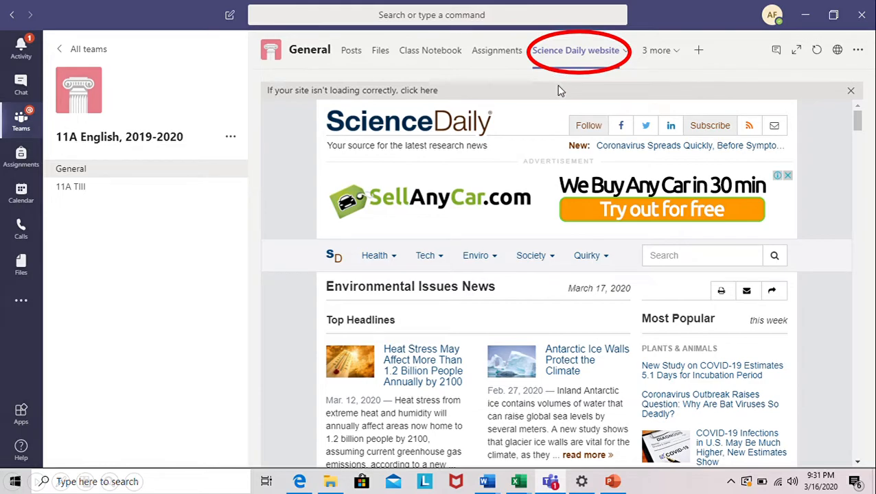
{"action": "mouse_move", "coordinate": [574, 82]}
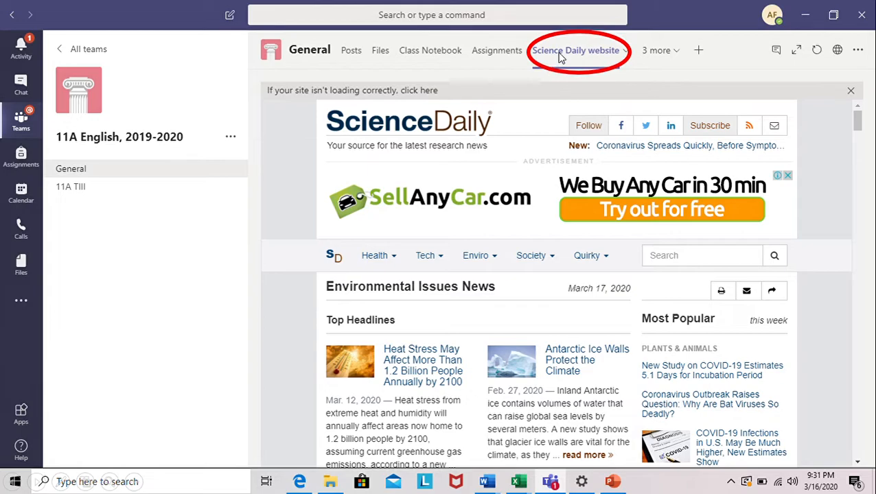
{"action": "mouse_move", "coordinate": [520, 86]}
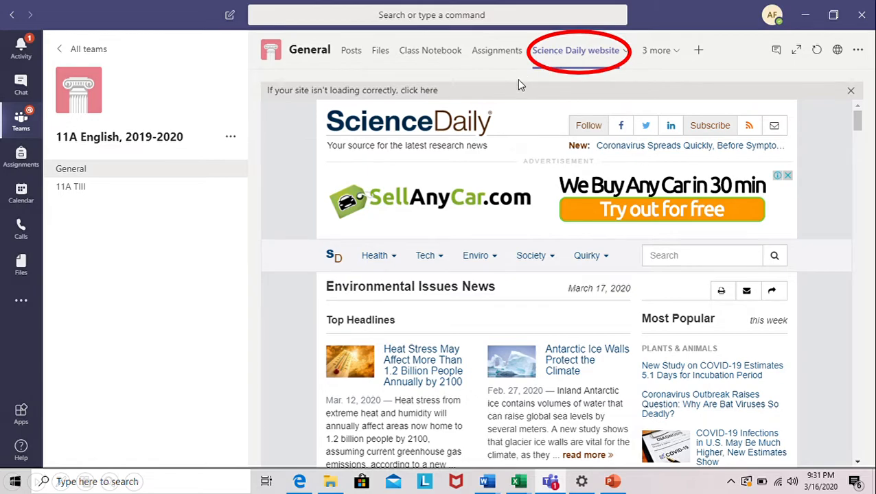
- Switch the General channel from the Science Daily site to the Formatting in MLA video
{"action": "left_click", "coordinate": [609, 50]}
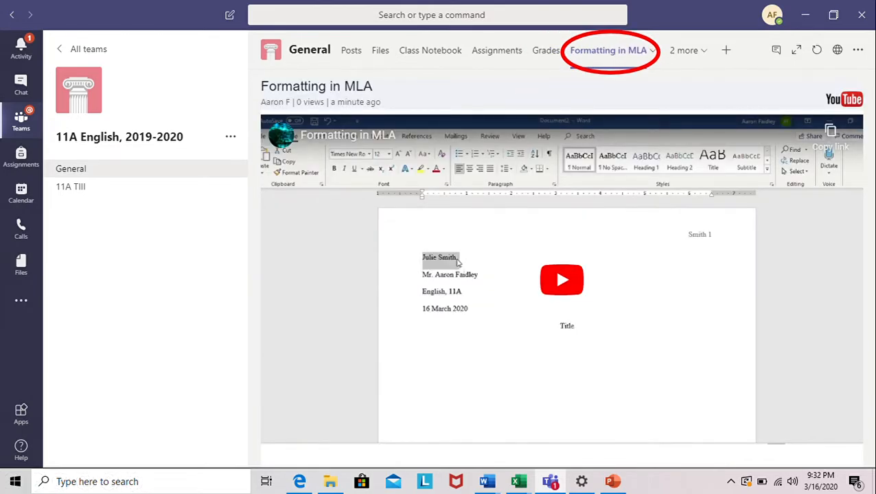